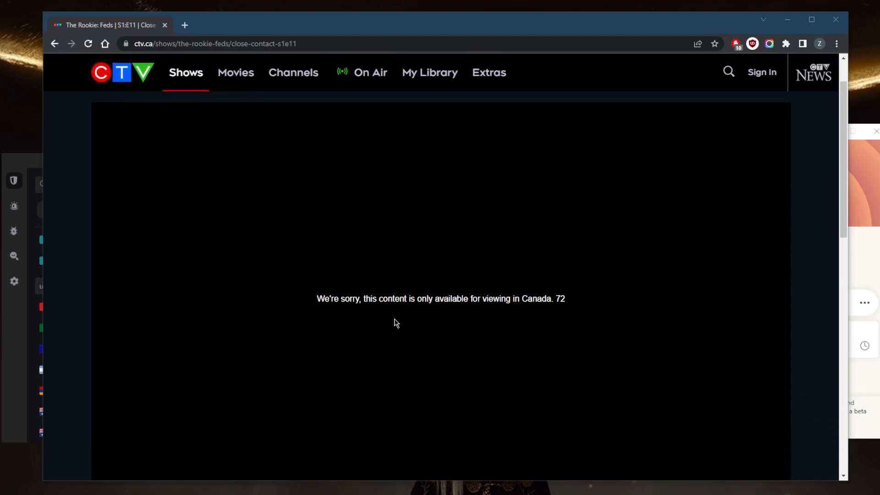
{"action": "mouse_move", "coordinate": [400, 321]}
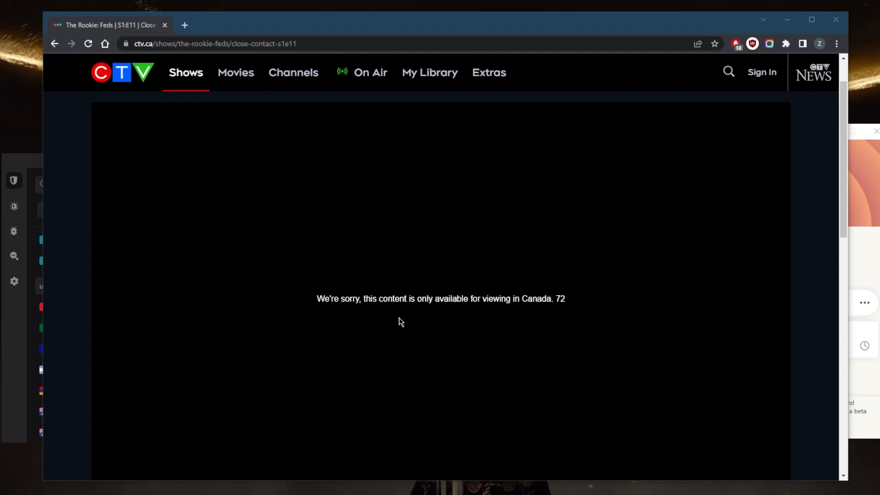
{"action": "mouse_move", "coordinate": [424, 304]}
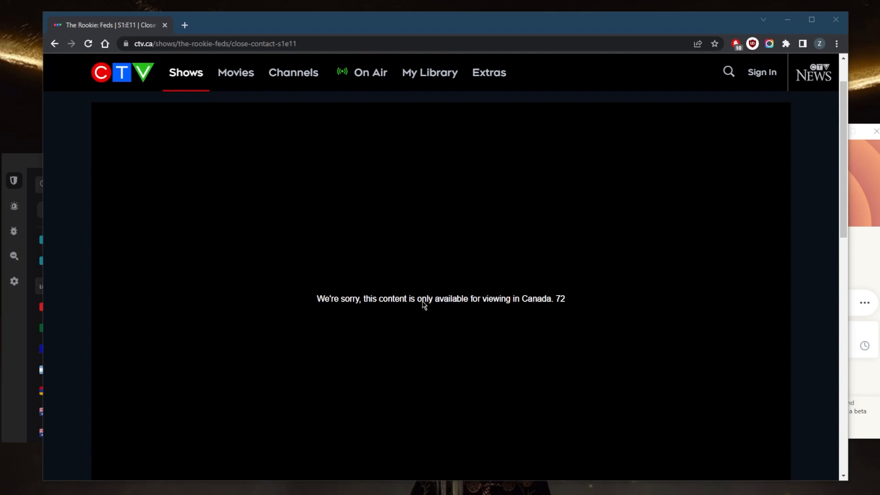
{"action": "mouse_move", "coordinate": [231, 29]}
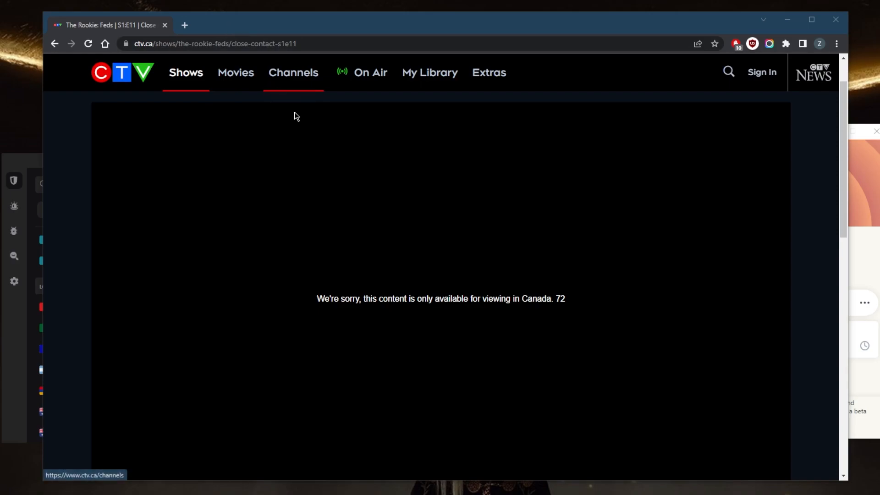
{"action": "mouse_move", "coordinate": [368, 197]}
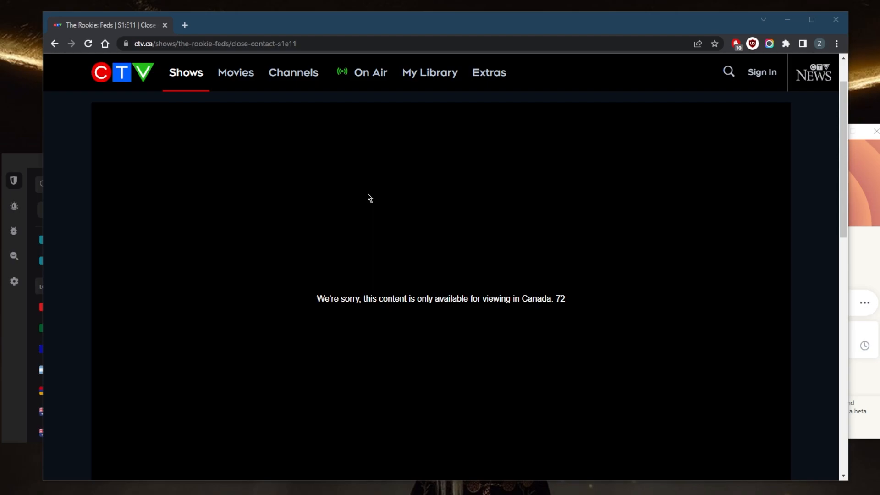
{"action": "mouse_move", "coordinate": [486, 205]}
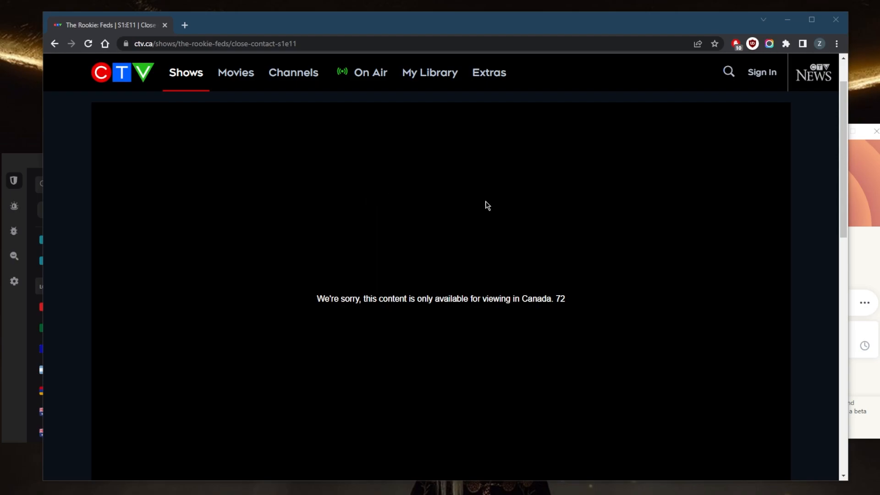
{"action": "mouse_move", "coordinate": [511, 248]}
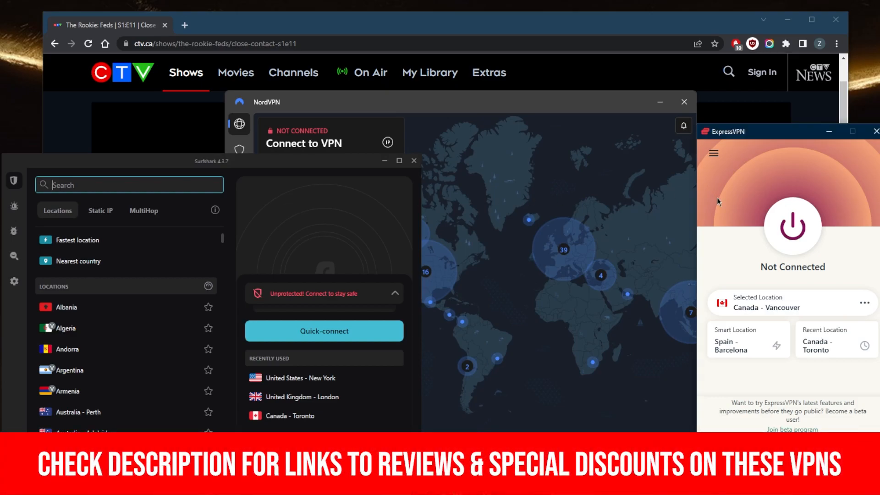
Connect ExpressVPN to a Canada server via the menu's VPN Locations list under Americas.
{"action": "left_click", "coordinate": [713, 153]}
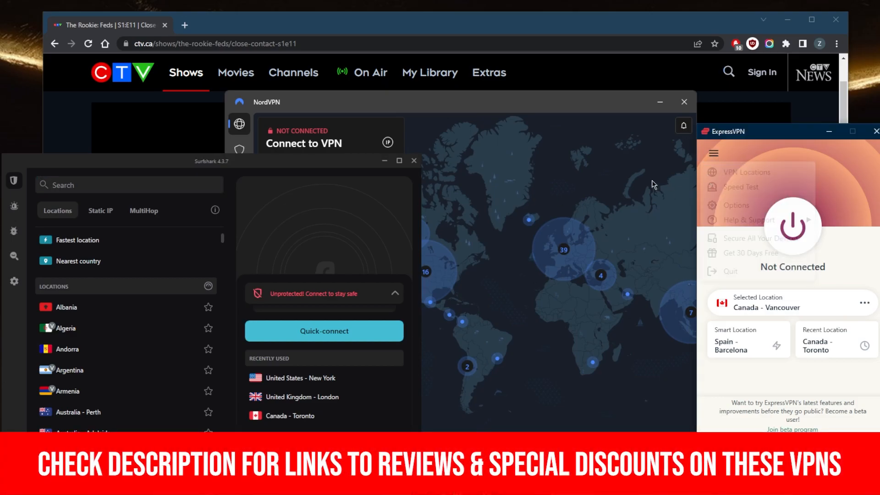
{"action": "left_click", "coordinate": [745, 171]}
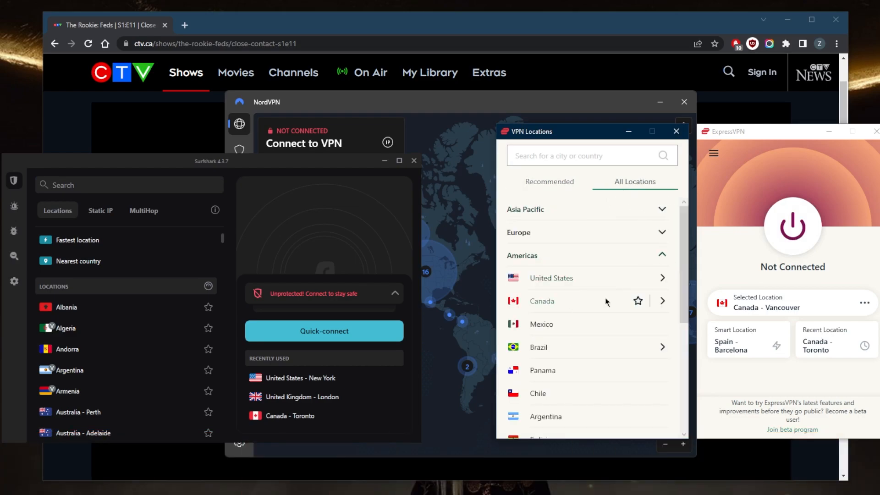
{"action": "left_click", "coordinate": [661, 301]}
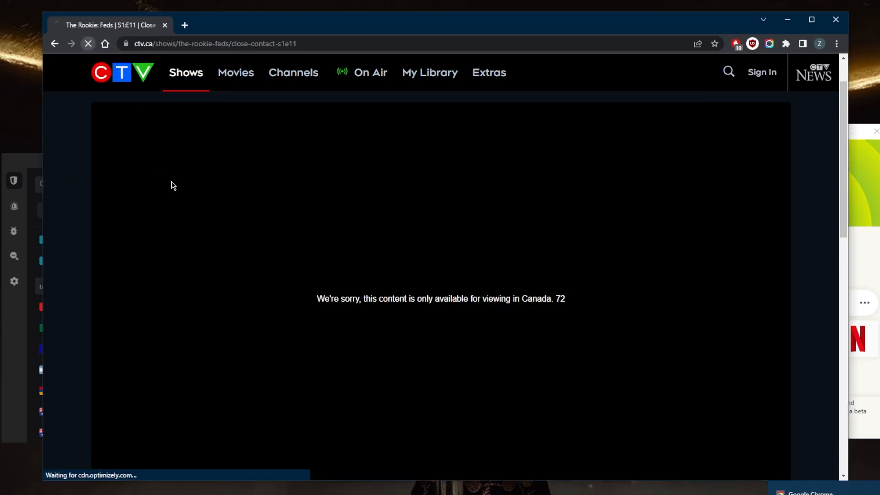
{"action": "mouse_move", "coordinate": [385, 258]}
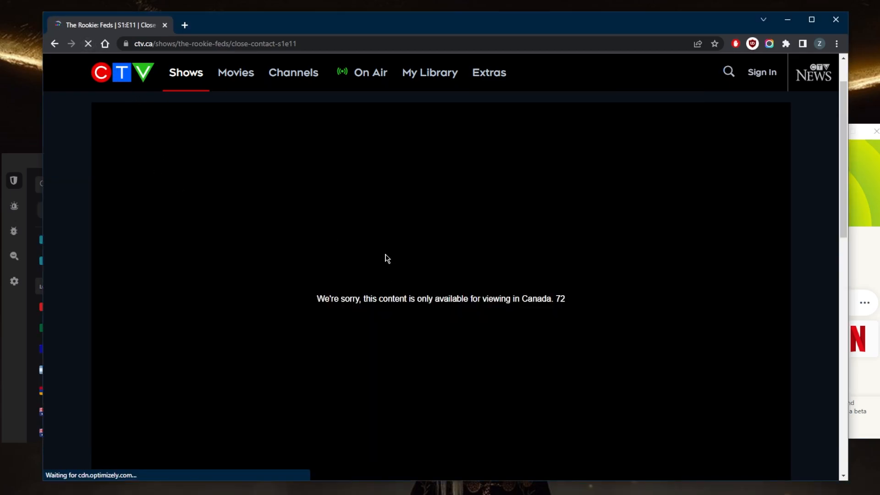
{"action": "mouse_move", "coordinate": [536, 264]}
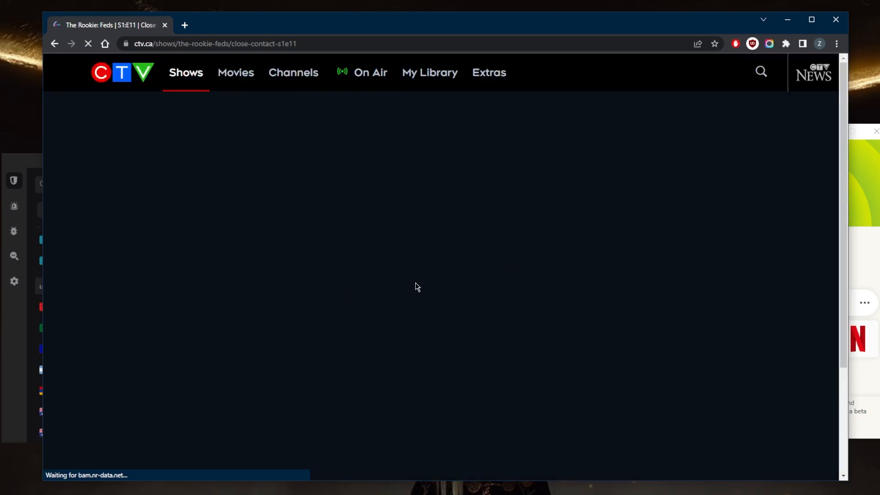
{"action": "mouse_move", "coordinate": [362, 288]}
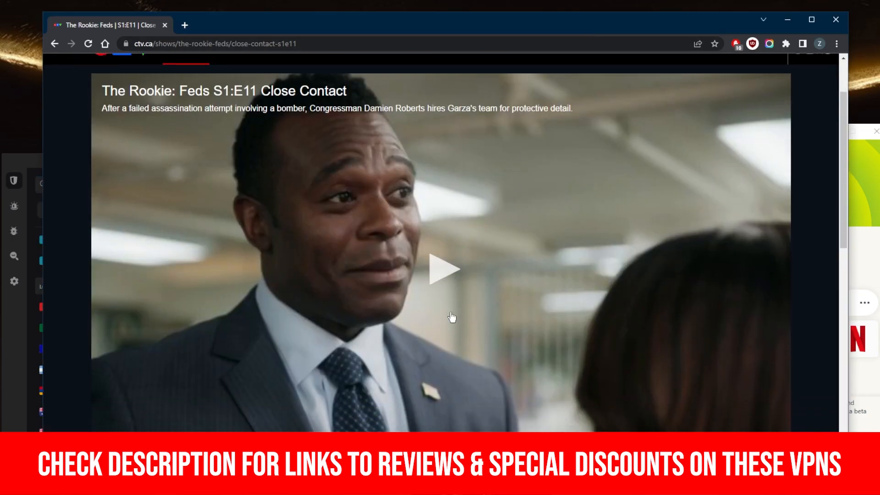
Start playback of The Rookie: Feds S1:E11 Close Contact from the video thumbnail.
{"action": "left_click", "coordinate": [442, 269]}
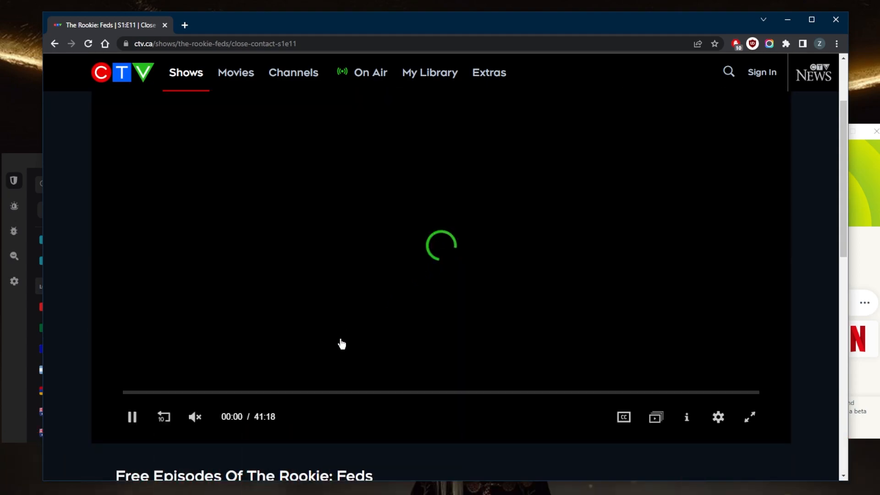
{"action": "scroll", "scroll_direction": "down", "scroll_amount": 3}
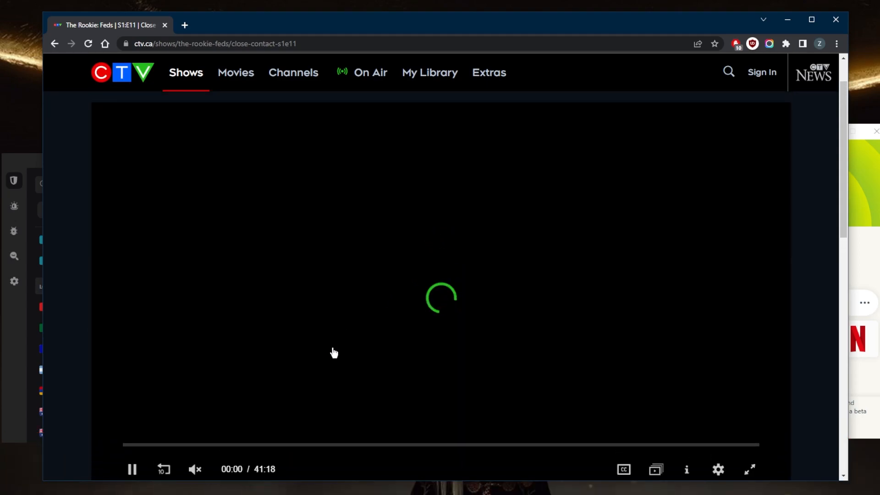
{"action": "mouse_move", "coordinate": [380, 396]}
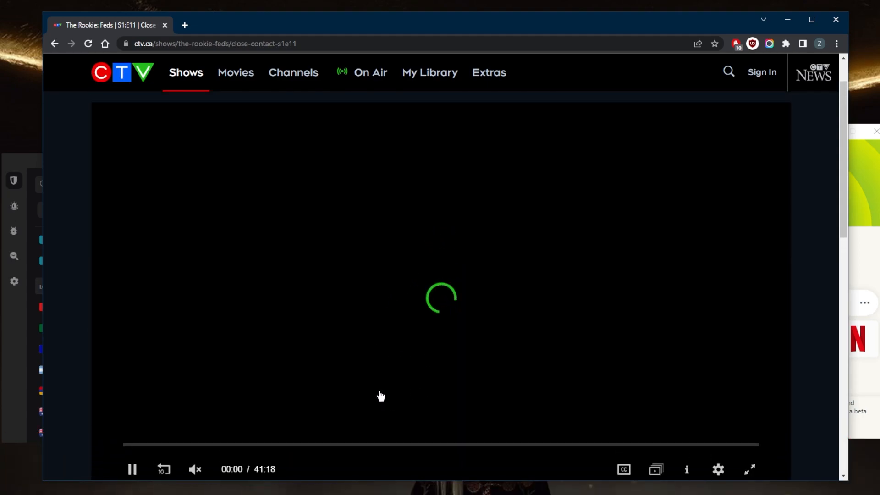
{"action": "mouse_move", "coordinate": [362, 314]}
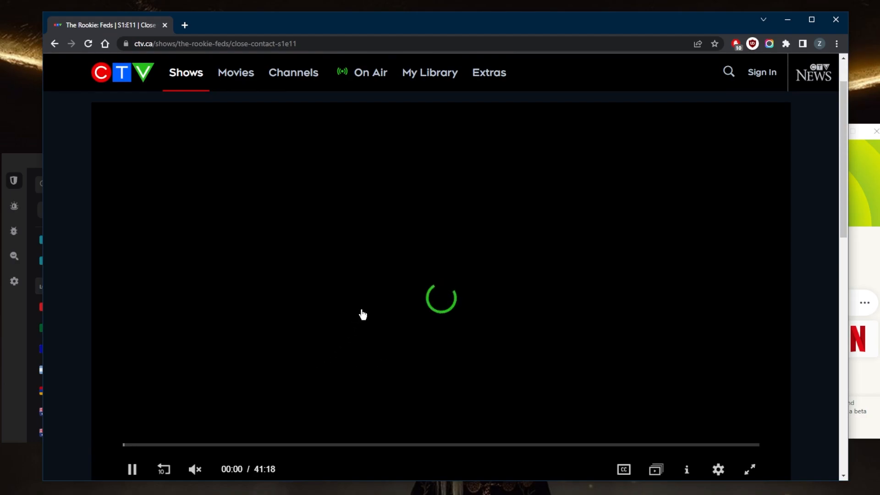
{"action": "mouse_move", "coordinate": [421, 324]}
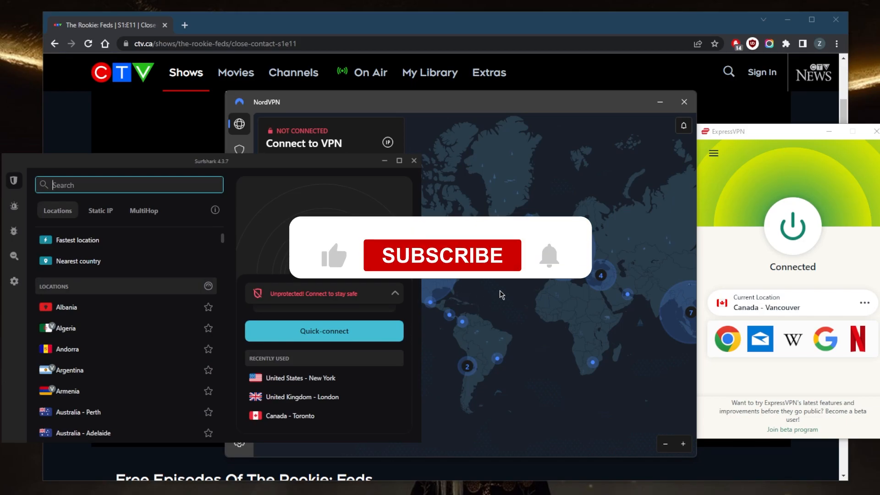
{"action": "left_click", "coordinate": [441, 255]}
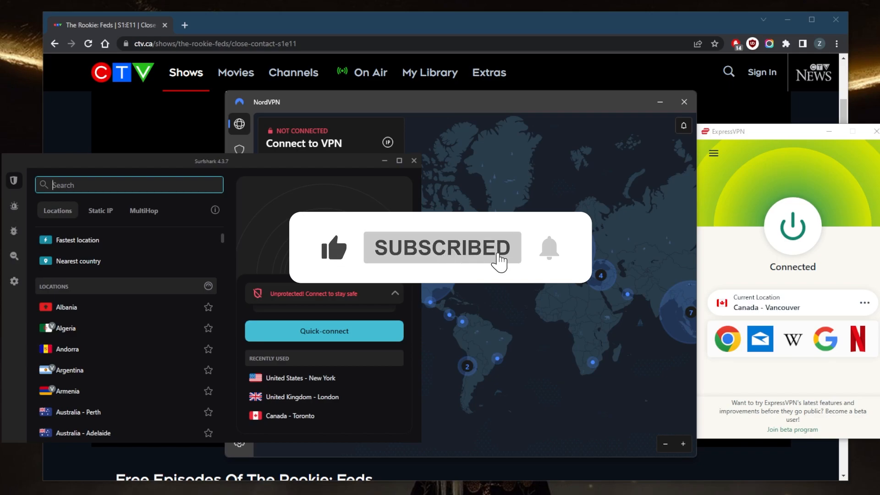